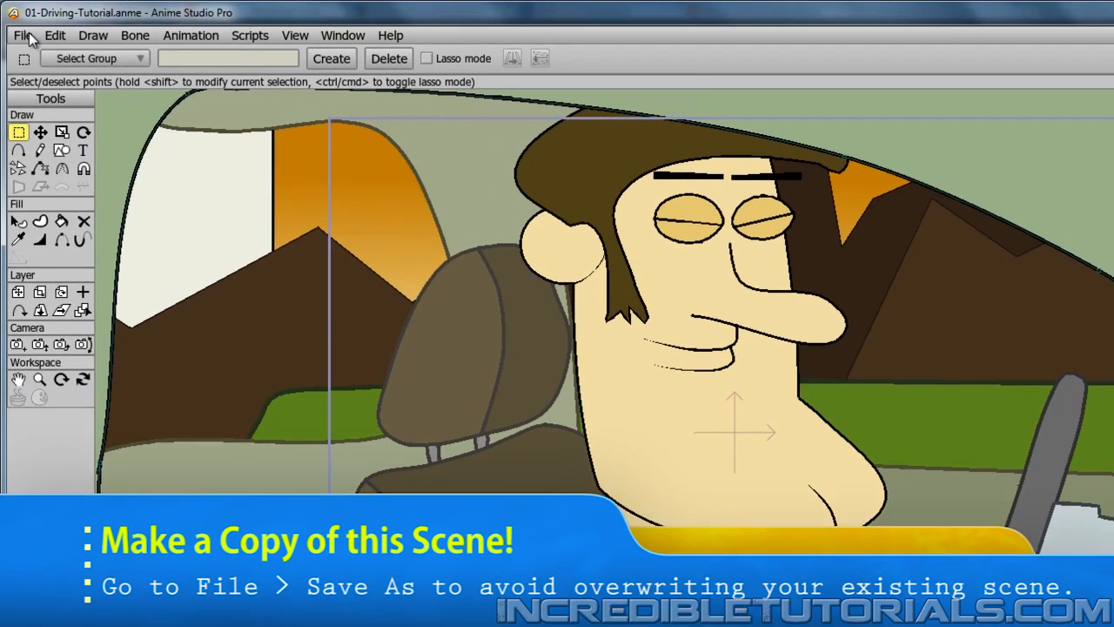
Save a copy of the scene as 04-Get-Burger-Tutorial, reusing the 04-Get-Burger name with -Tut added.
left_click(22, 35)
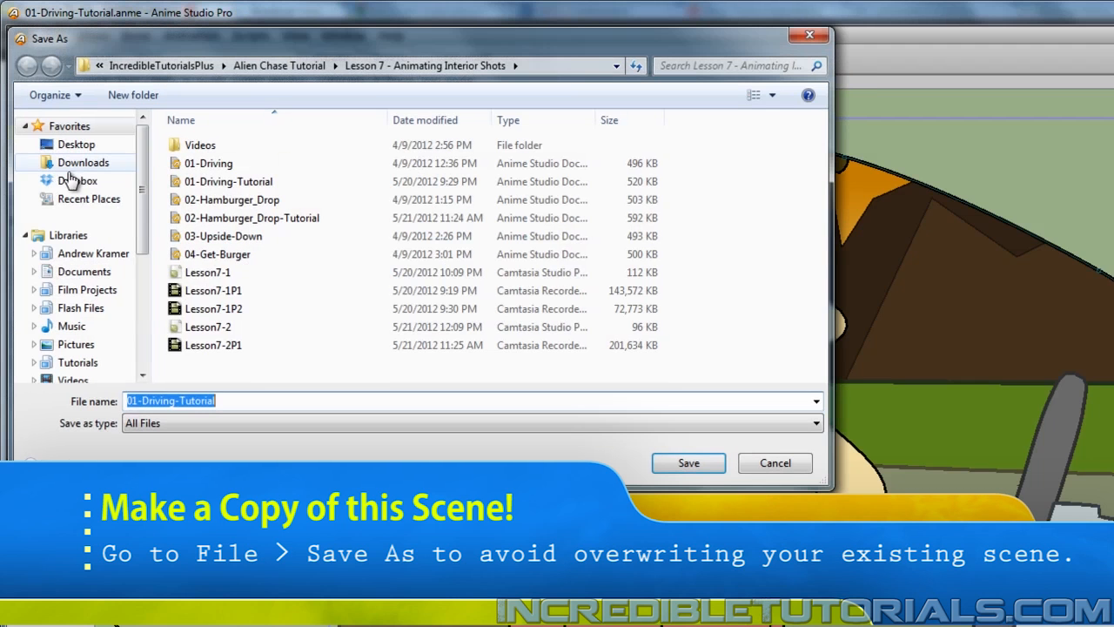
left_click(216, 254)
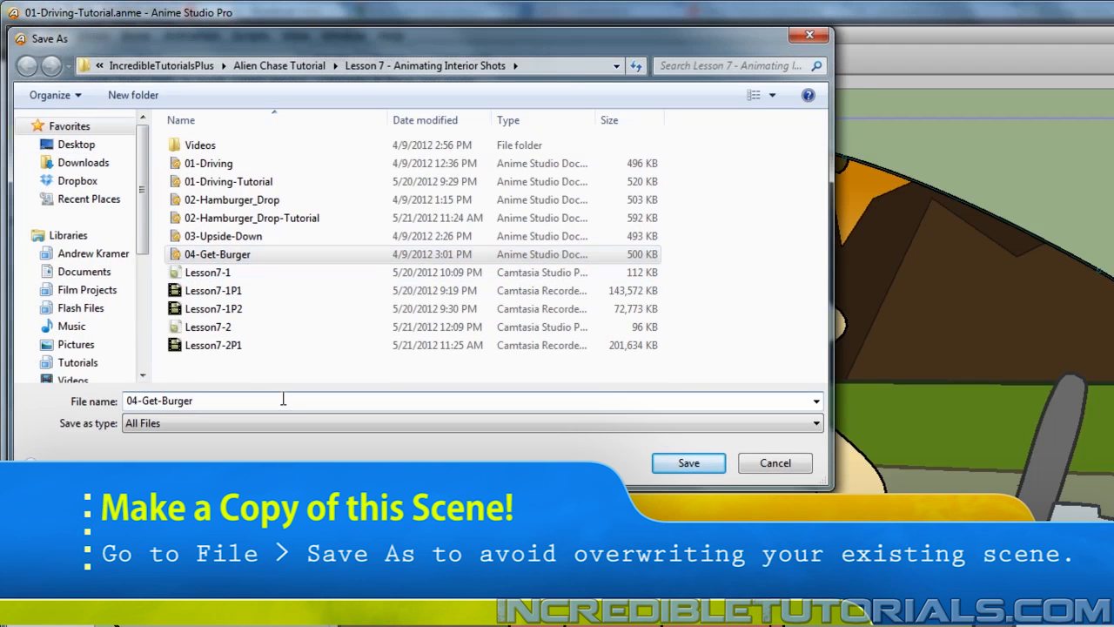
type("-Tut")
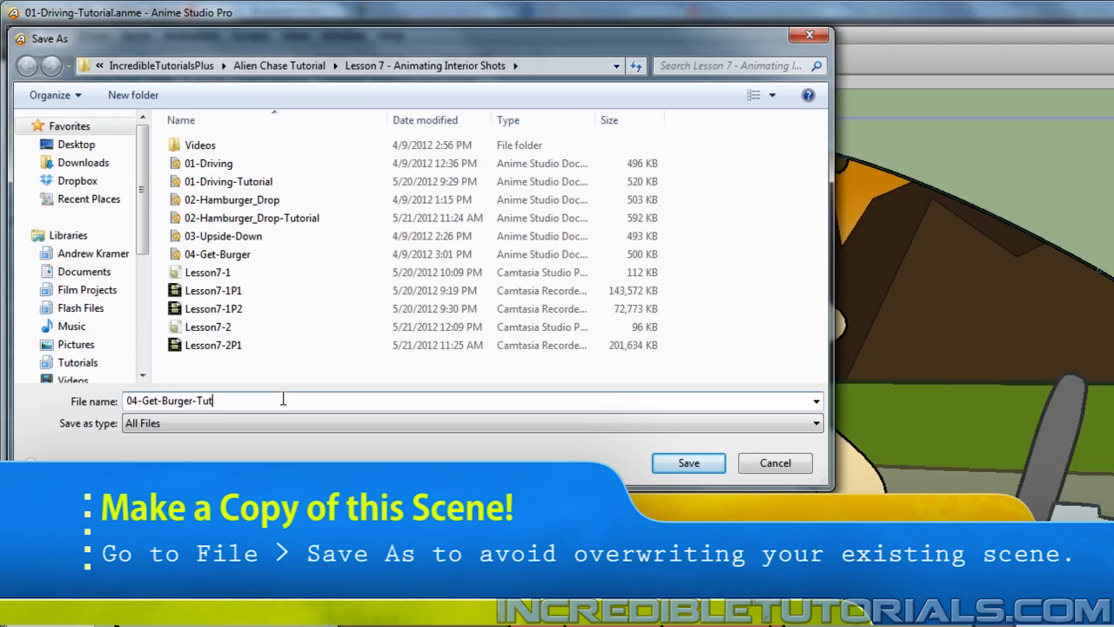
left_click(688, 463)
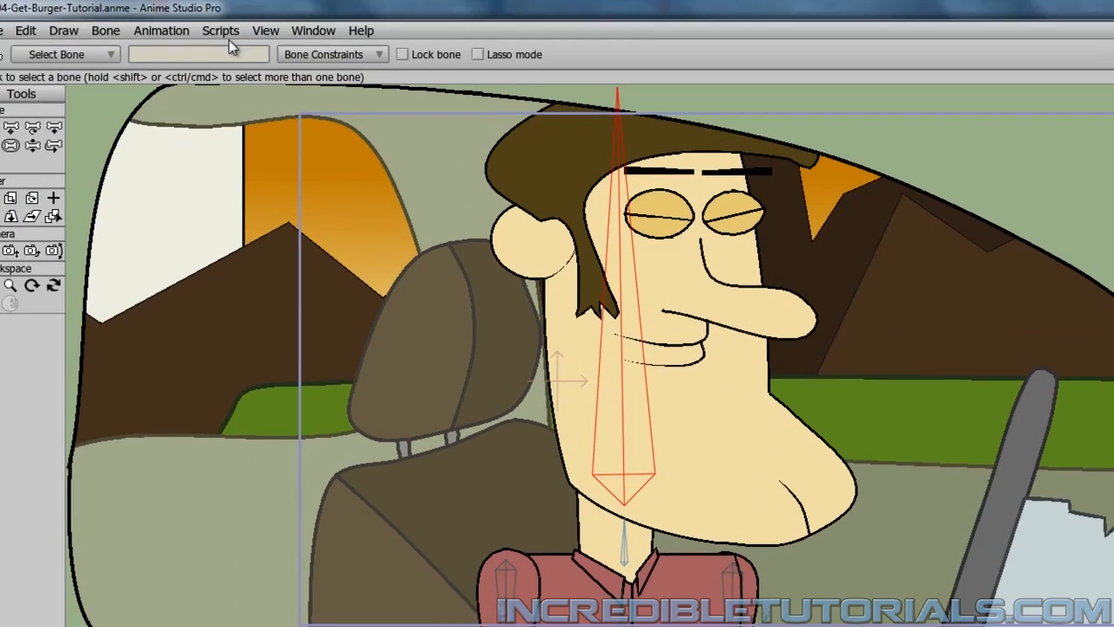
Browse the Animation menu to clear the old driving animation from the document.
left_click(181, 40)
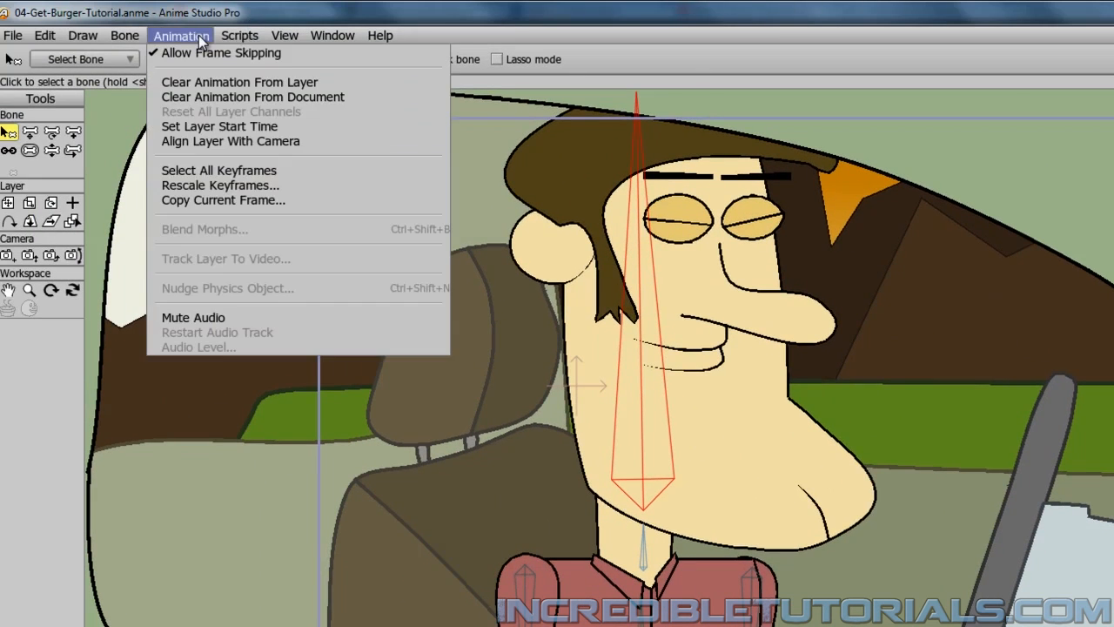
mouse_move(240, 82)
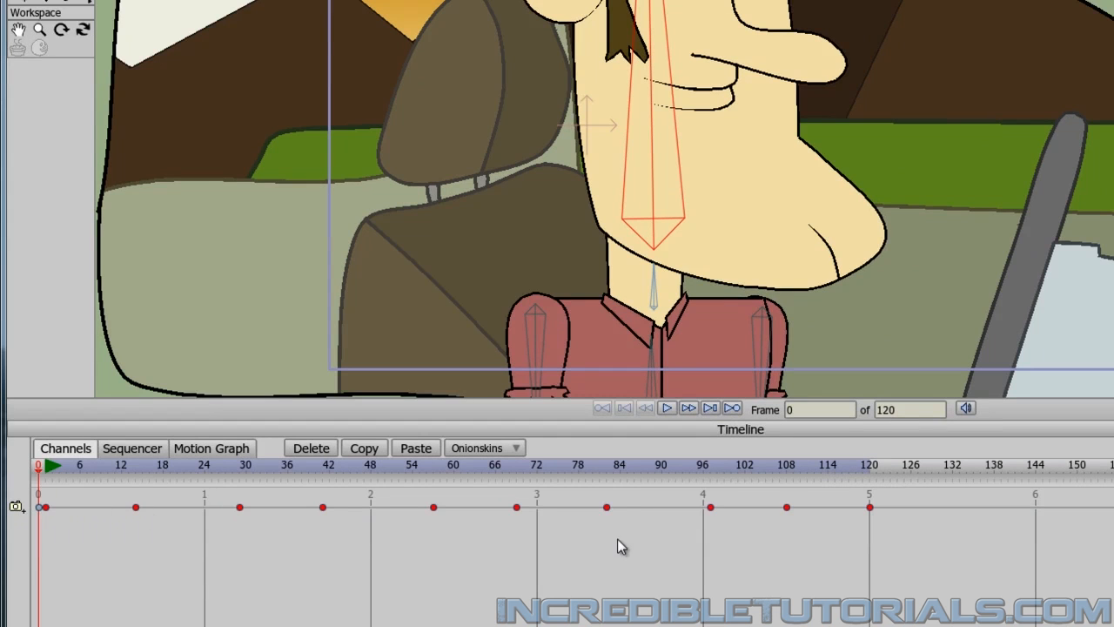
mouse_move(477, 414)
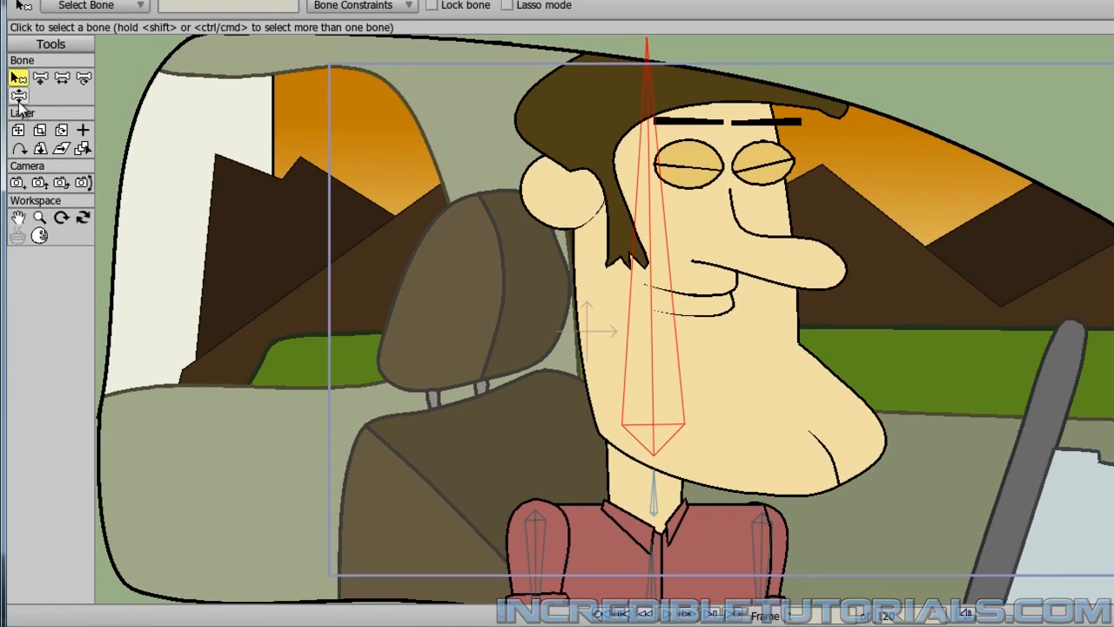
Switch to the bone tools for posing Steve's spine forward and down.
left_click(17, 95)
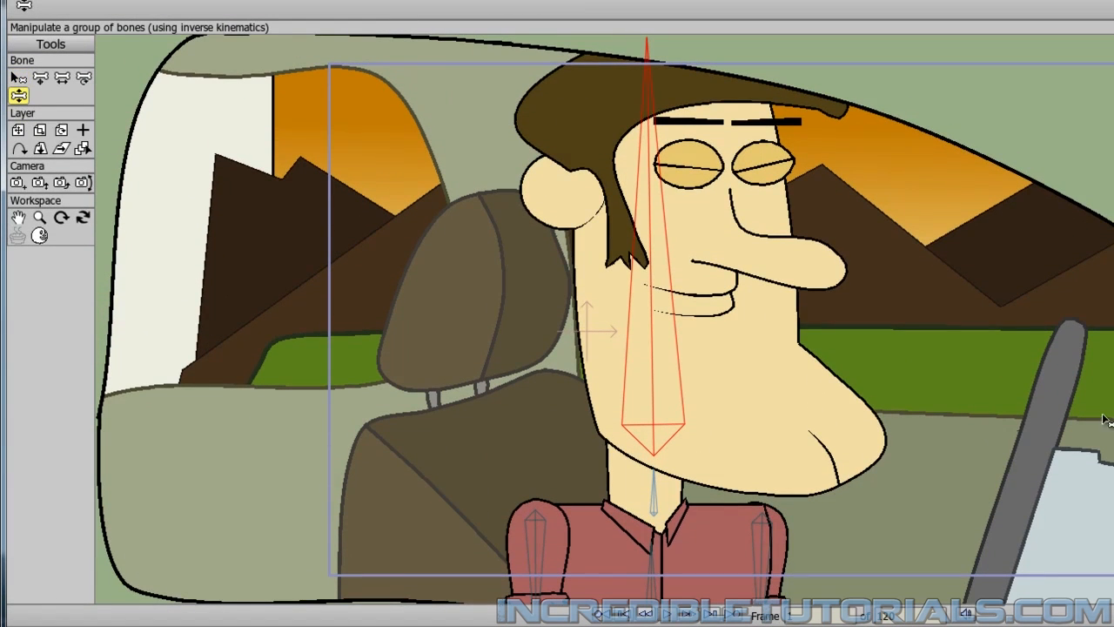
mouse_move(693, 320)
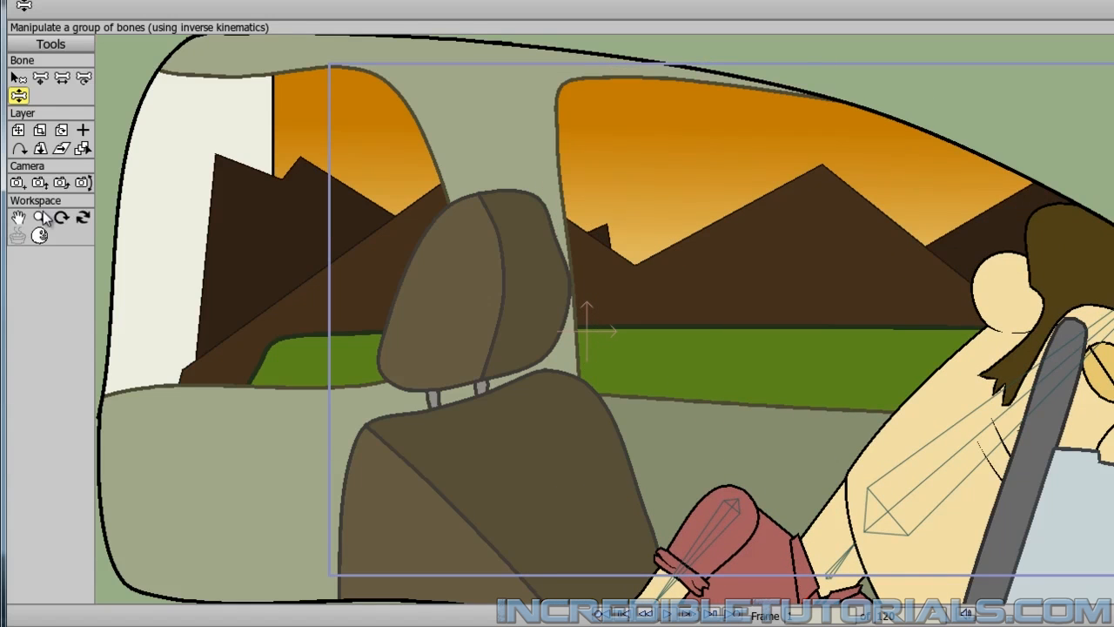
left_click(18, 129)
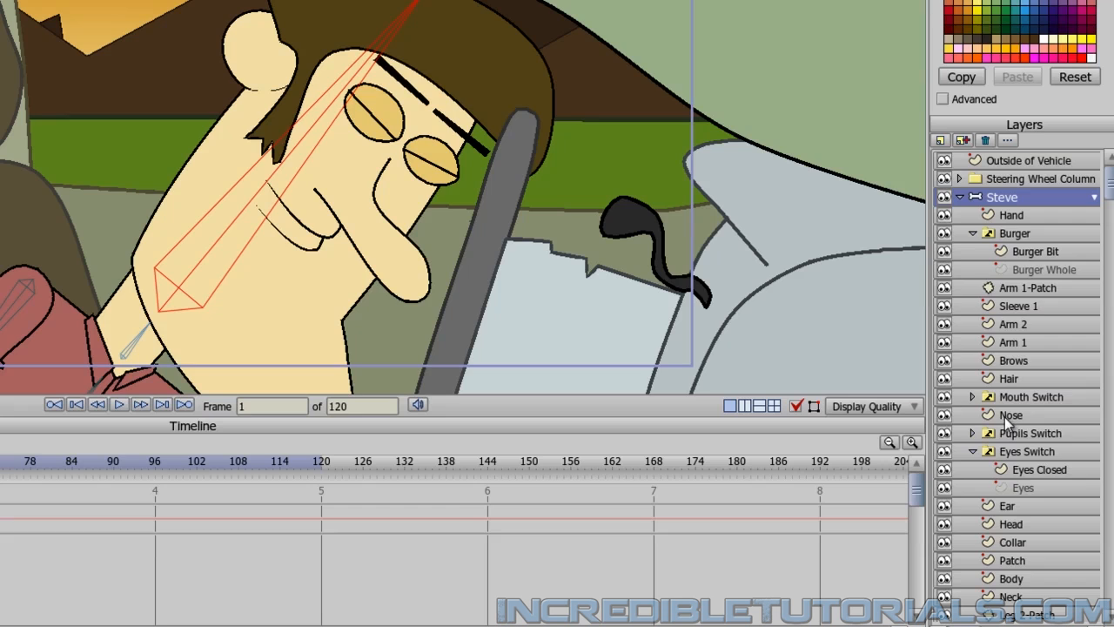
Switch Steve's Eyes layer from closed to open, then move on to the Mouth Switch layer.
left_click(1020, 432)
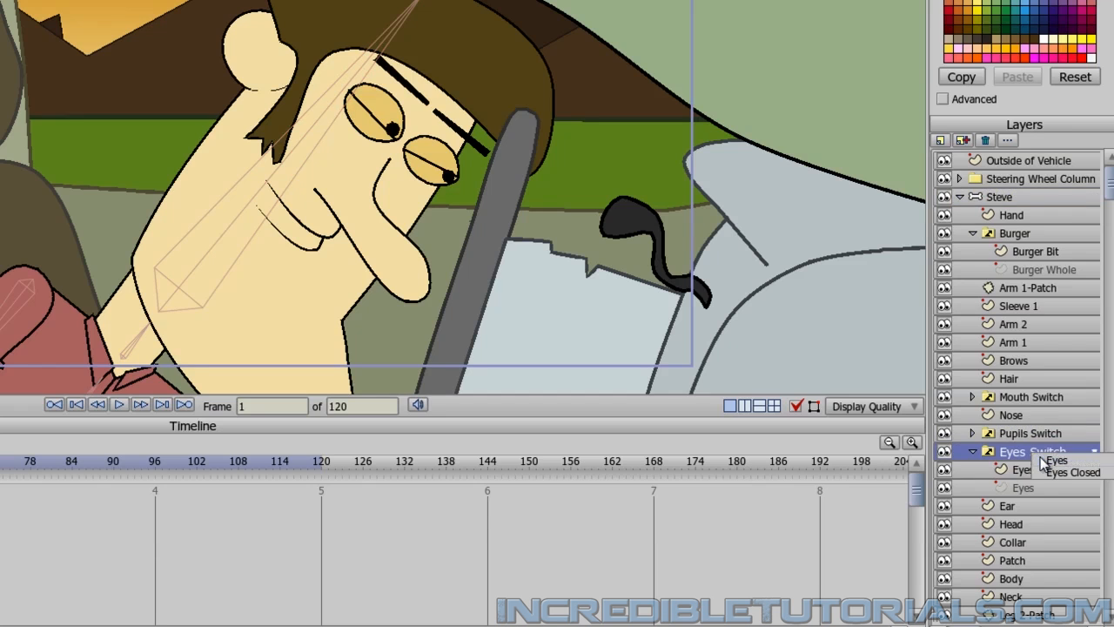
left_click(1036, 432)
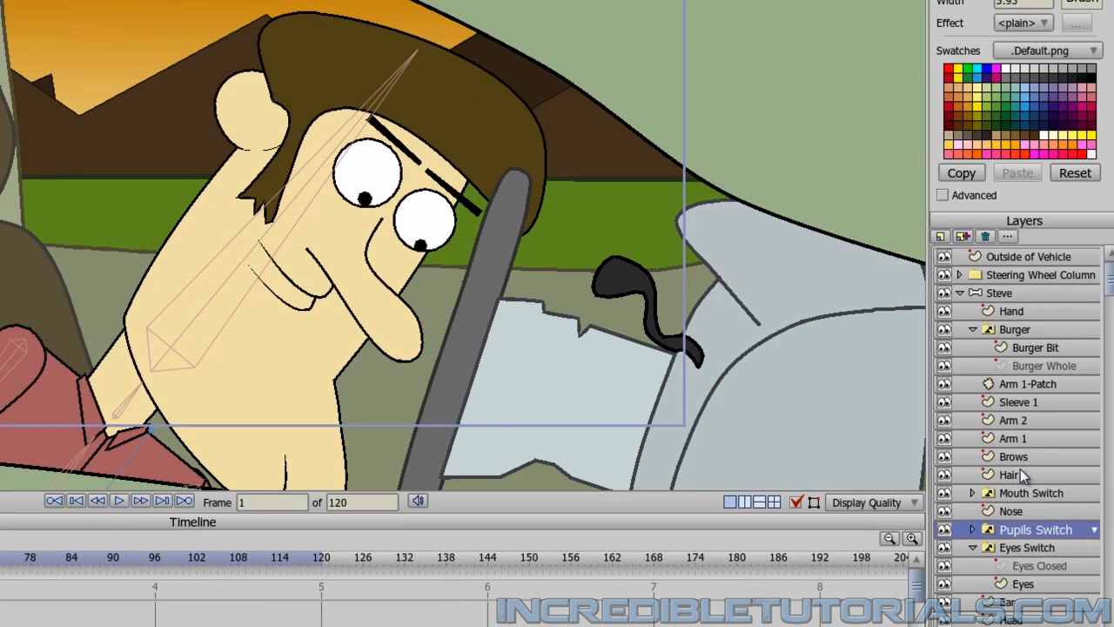
left_click(1036, 493)
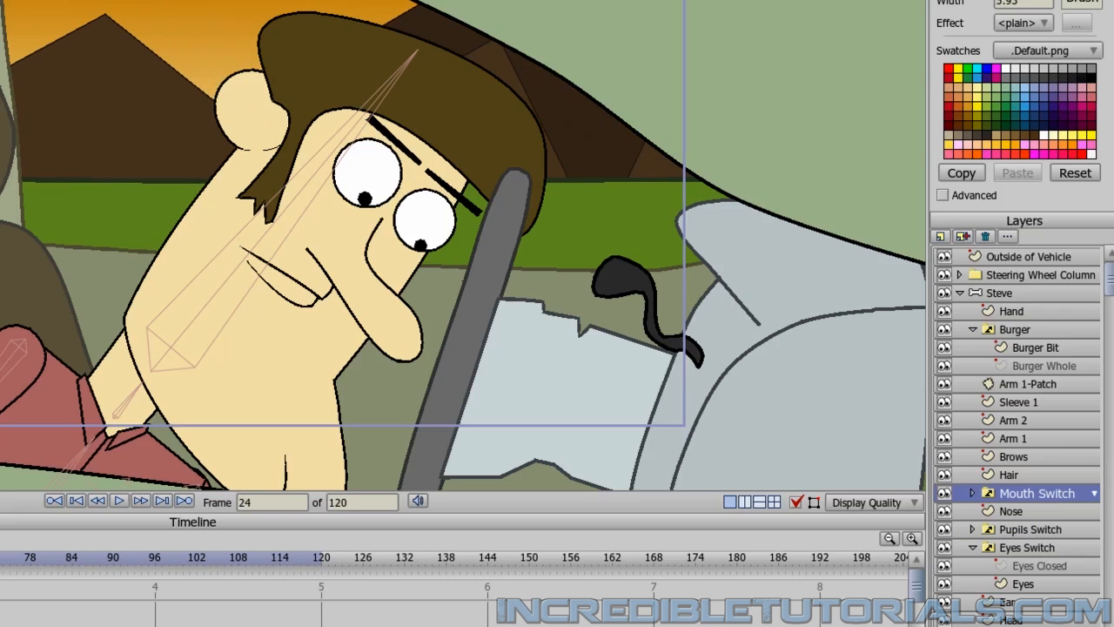
mouse_move(357, 338)
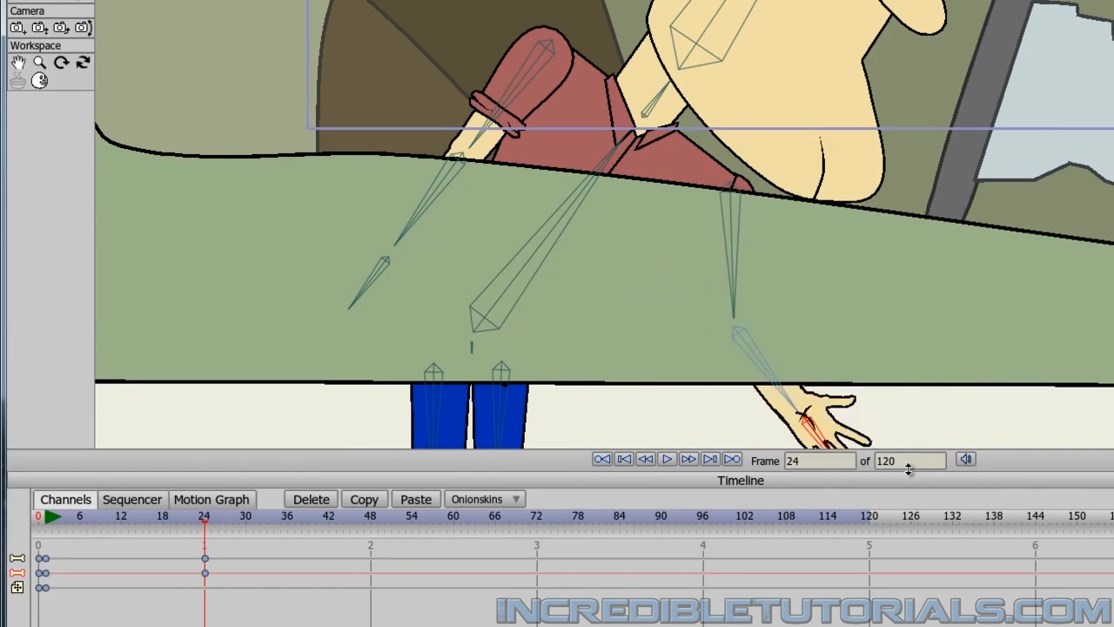
Key Steve's smiling mouth and head pose around frame 50 as he spots the hamburger.
left_click(688, 460)
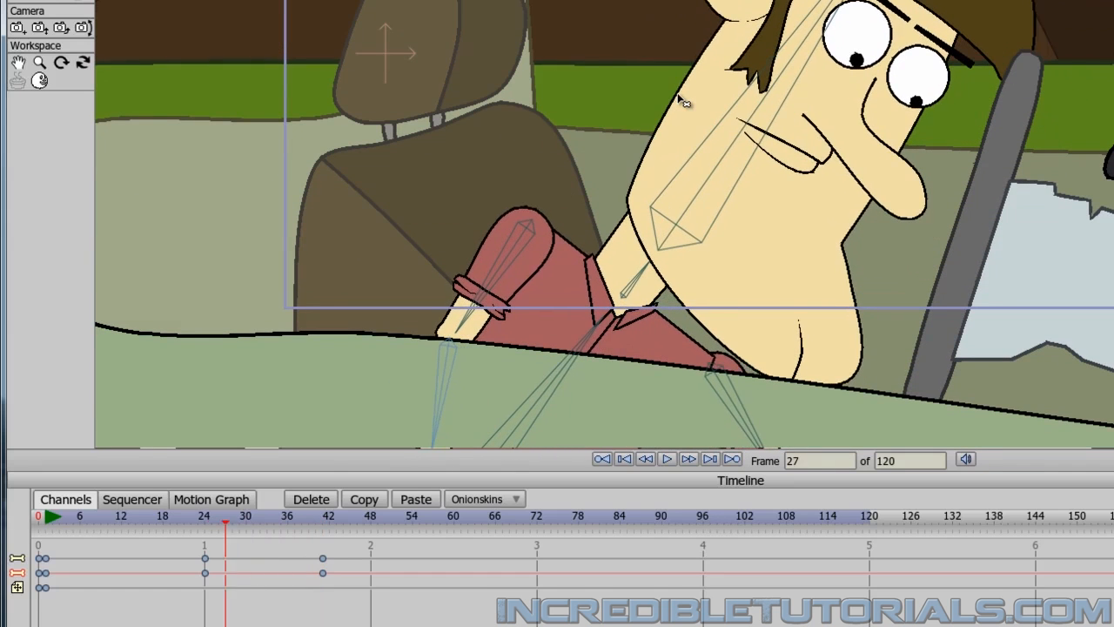
left_click_drag(227, 525, 198, 526)
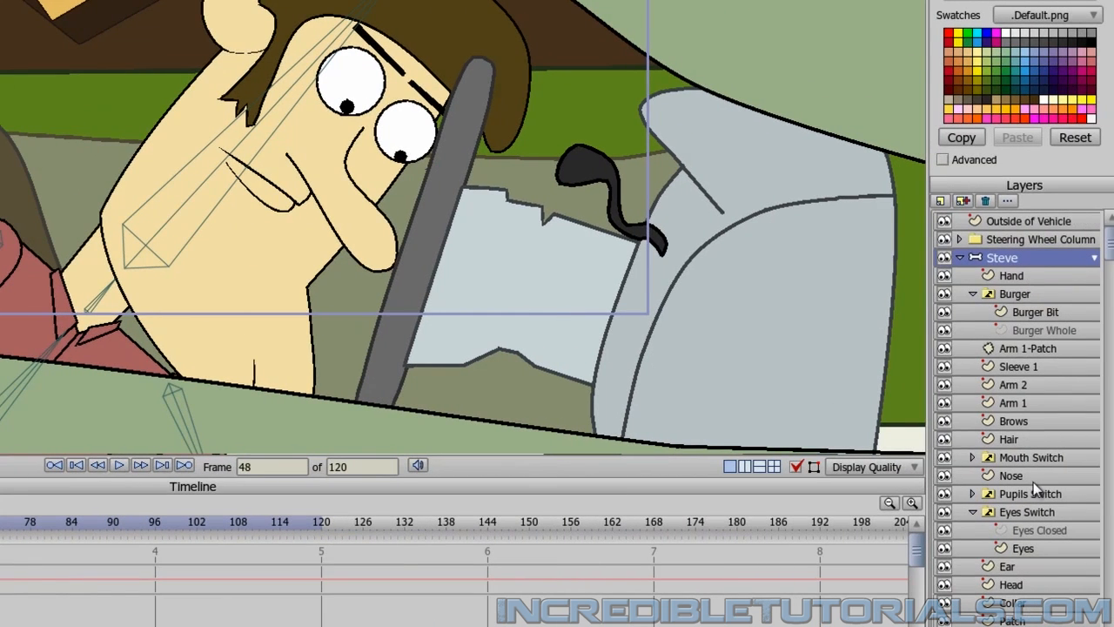
left_click(1023, 456)
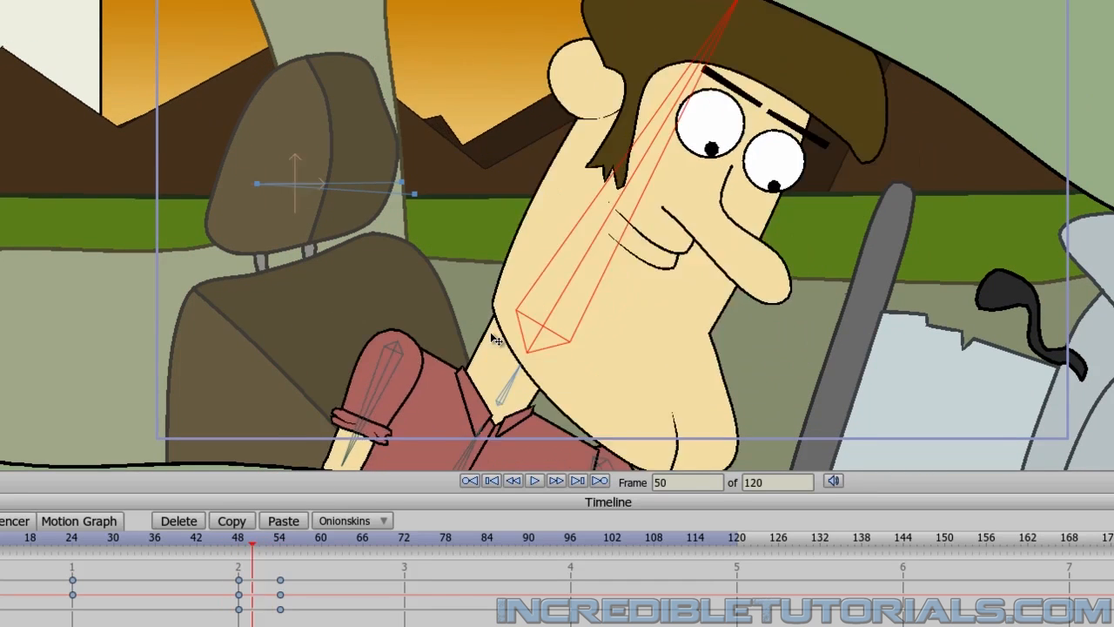
Move the timeline toward frame 76 for Steve's shocked burger-lift pose.
left_click(277, 561)
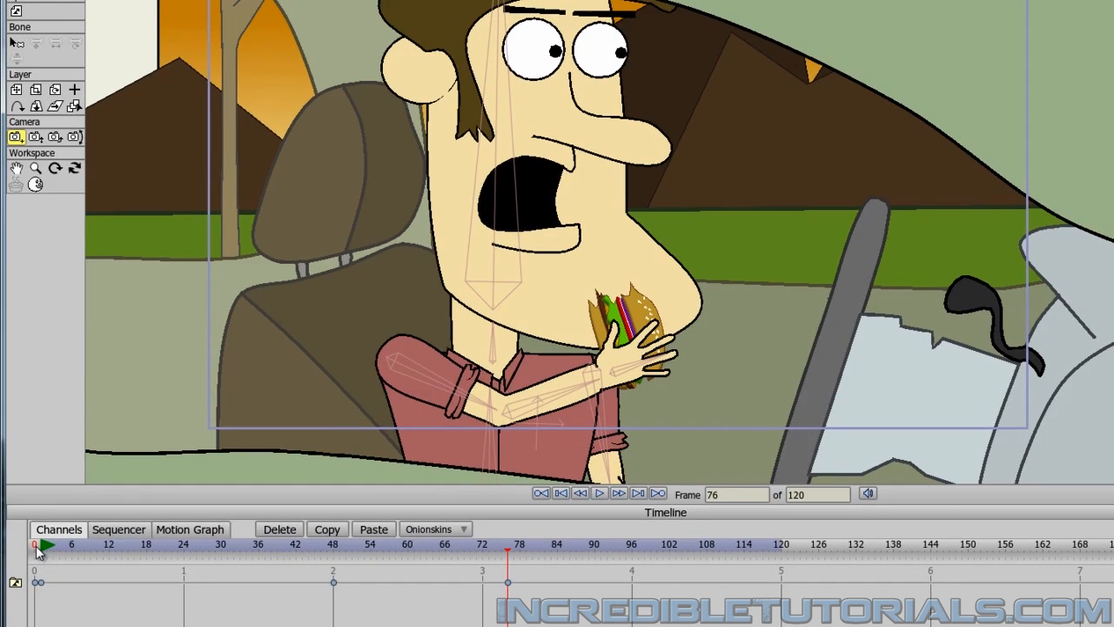
Scrub between frames 55 and 70 and adjust the arm keys to smooth the burger lift.
left_click(34, 554)
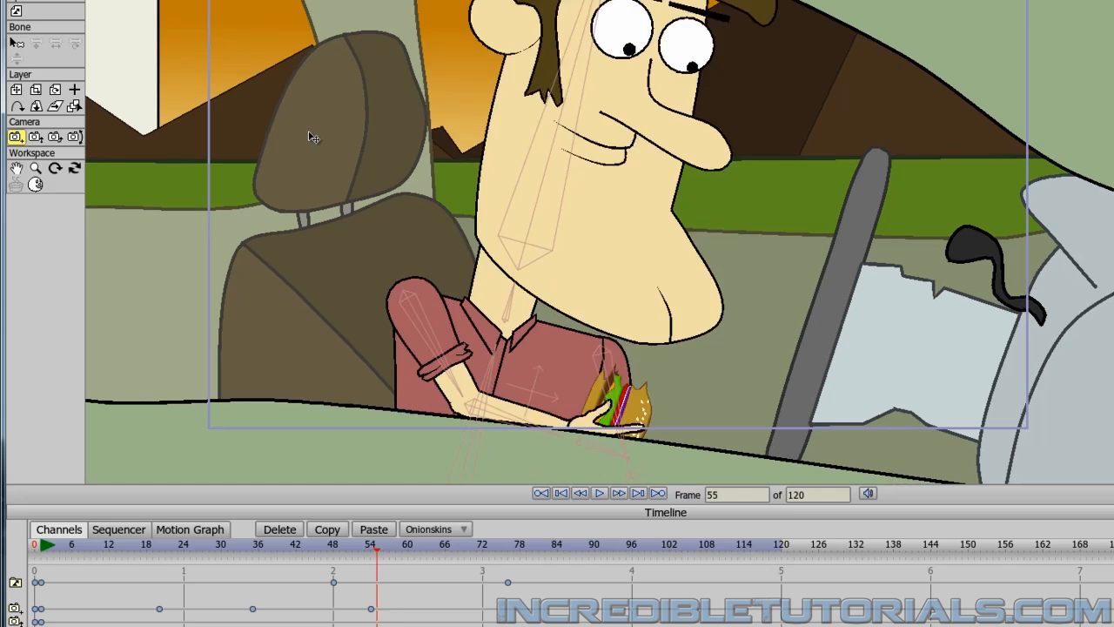
left_click(471, 560)
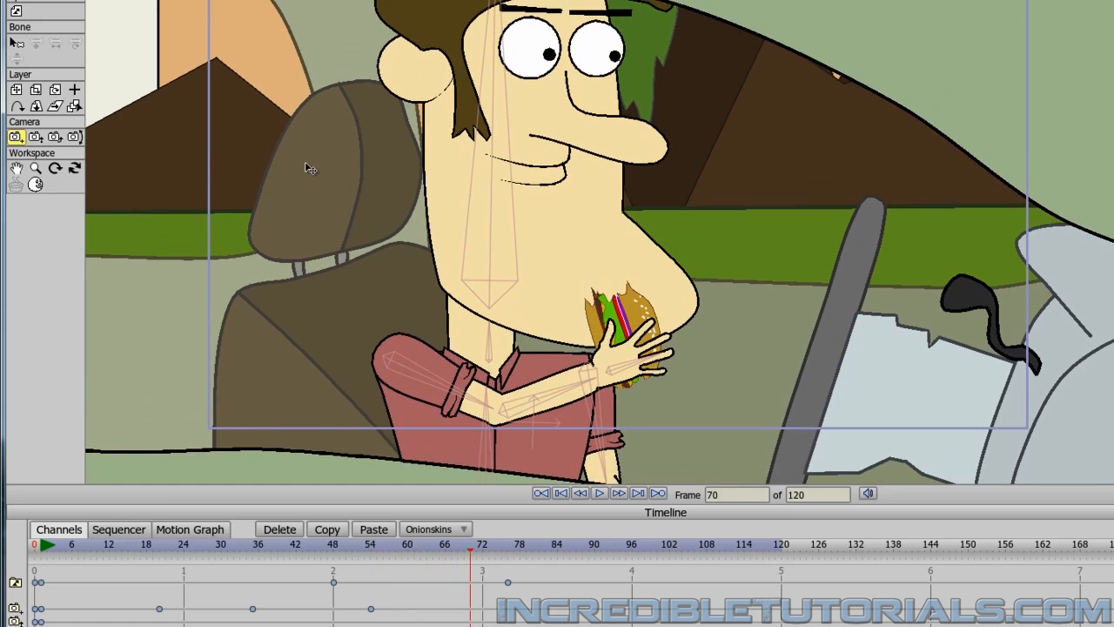
left_click_drag(481, 543, 451, 544)
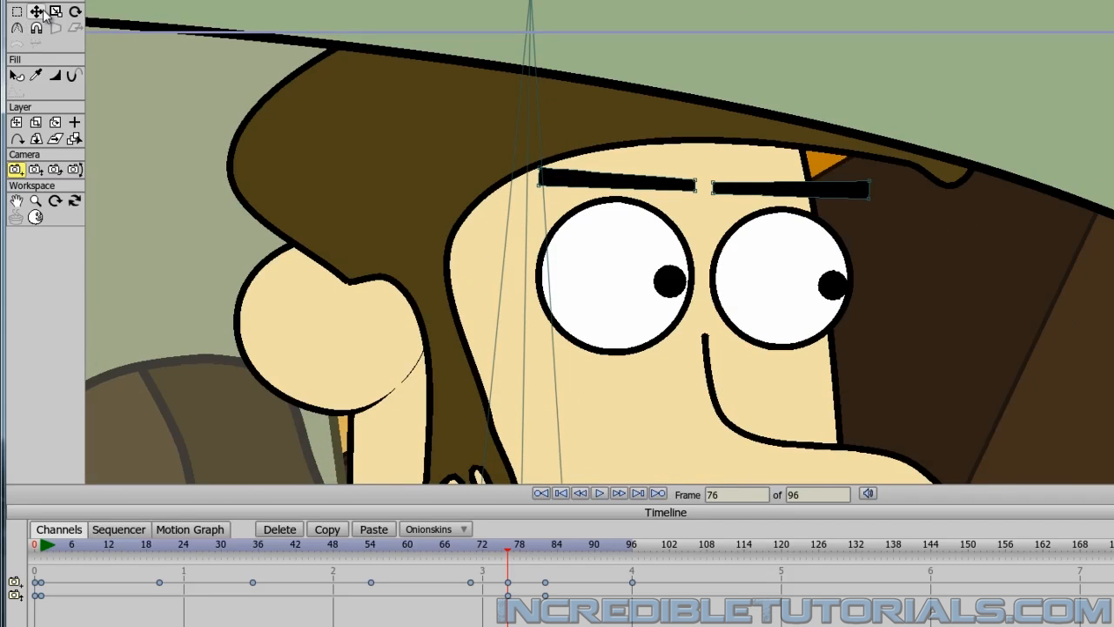
Move to frame 81 and key the camera zoom in tight on Steve's face.
left_click(35, 15)
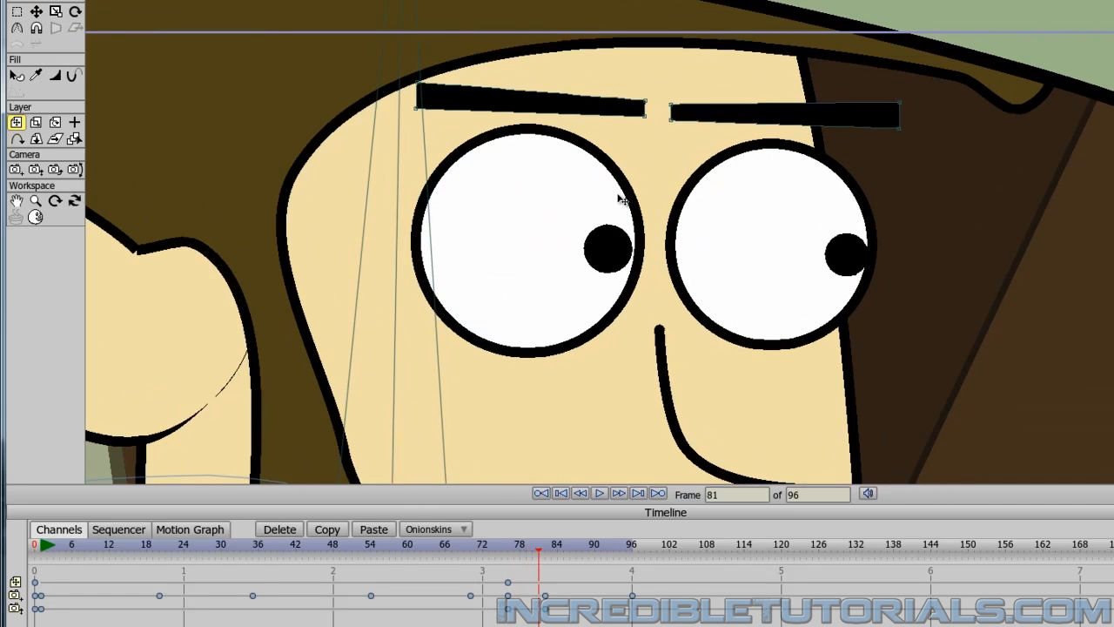
left_click(637, 495)
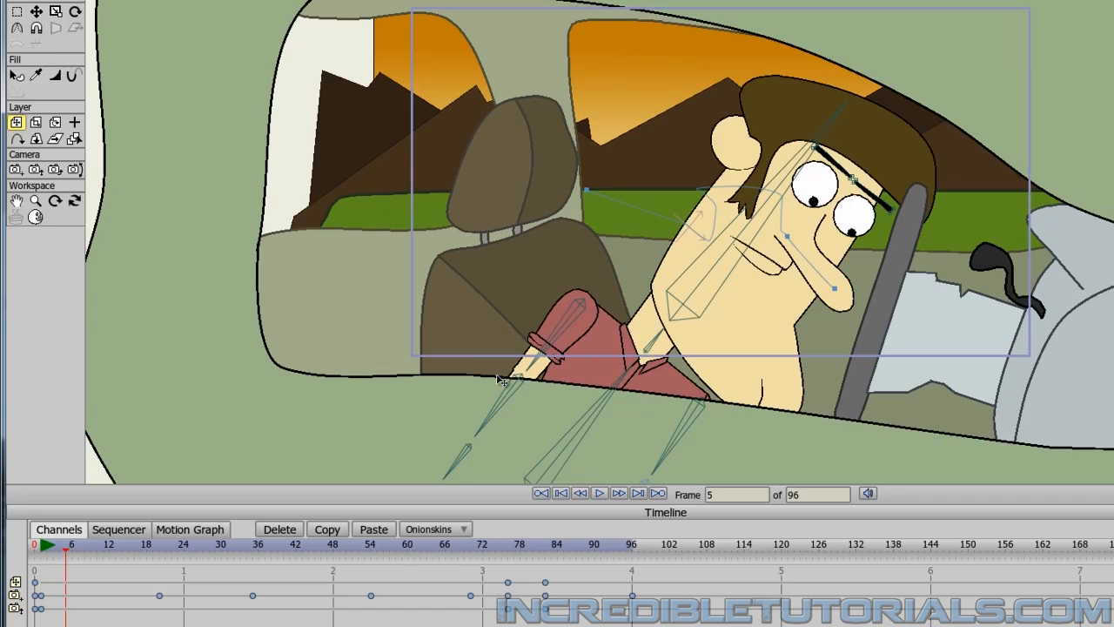
Nudge the camera at the first frame and frame 27 to build the jolting bump.
left_click(557, 495)
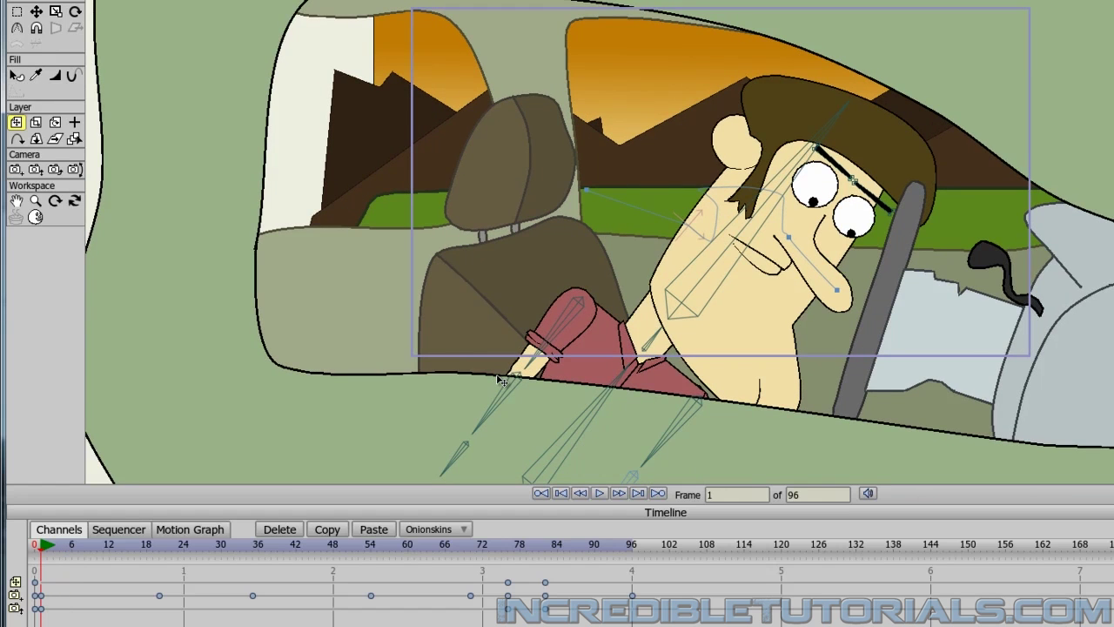
mouse_move(566, 234)
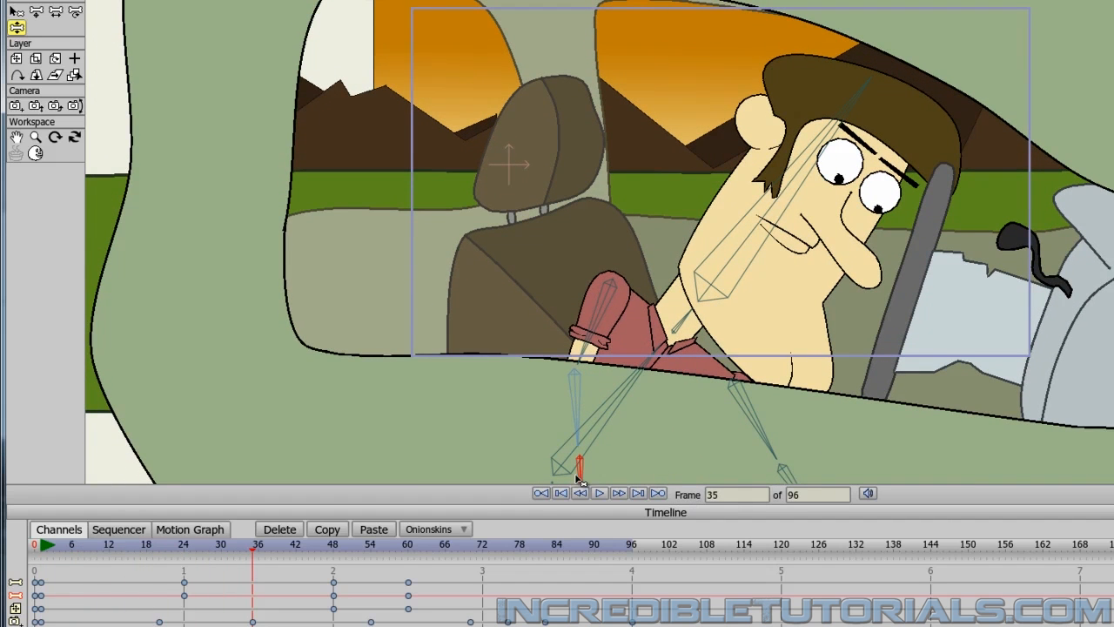
left_click_drag(578, 466, 679, 456)
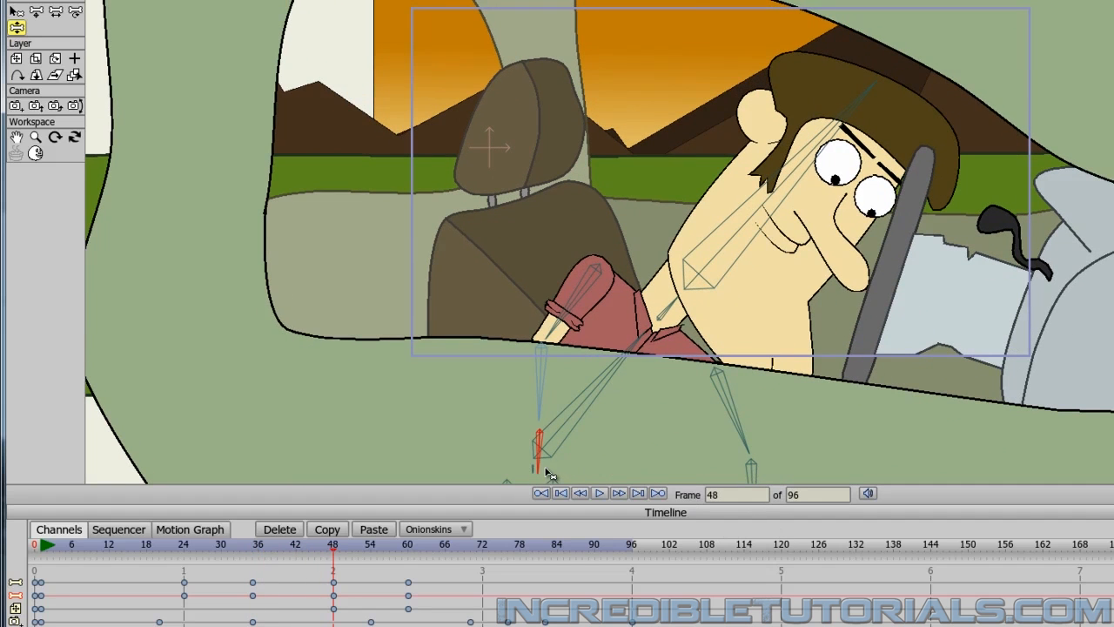
left_click(569, 494)
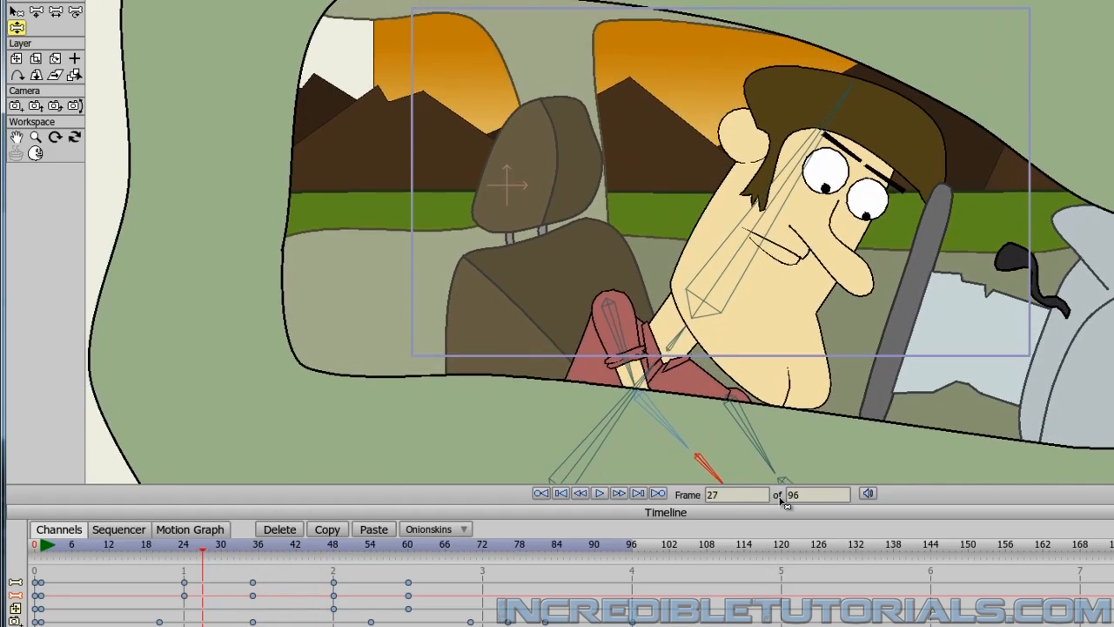
left_click_drag(202, 543, 357, 543)
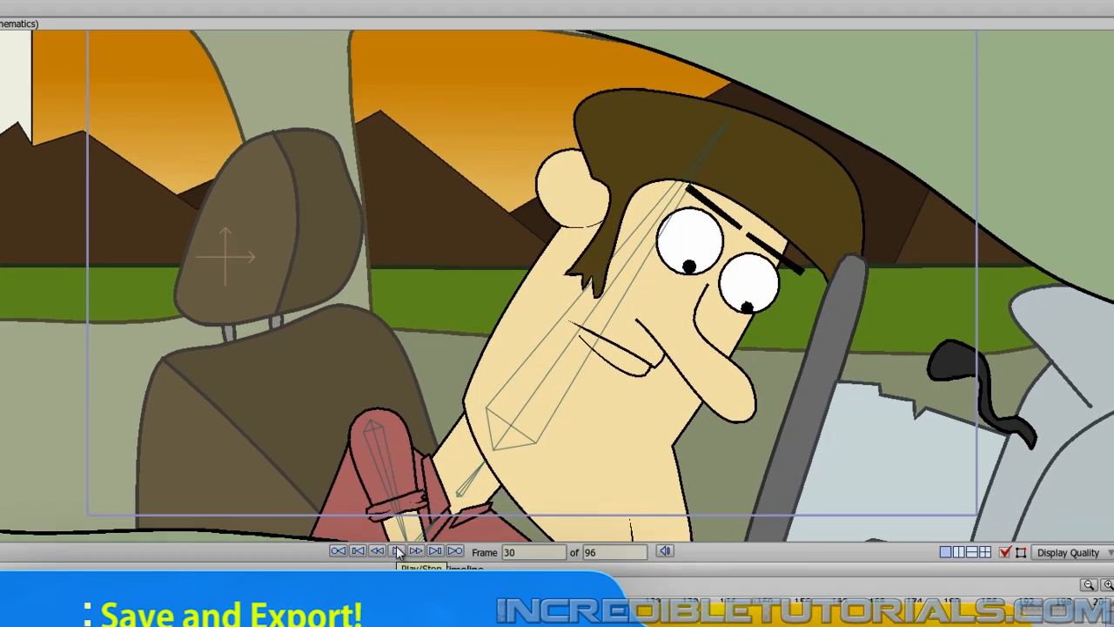
left_click(11, 31)
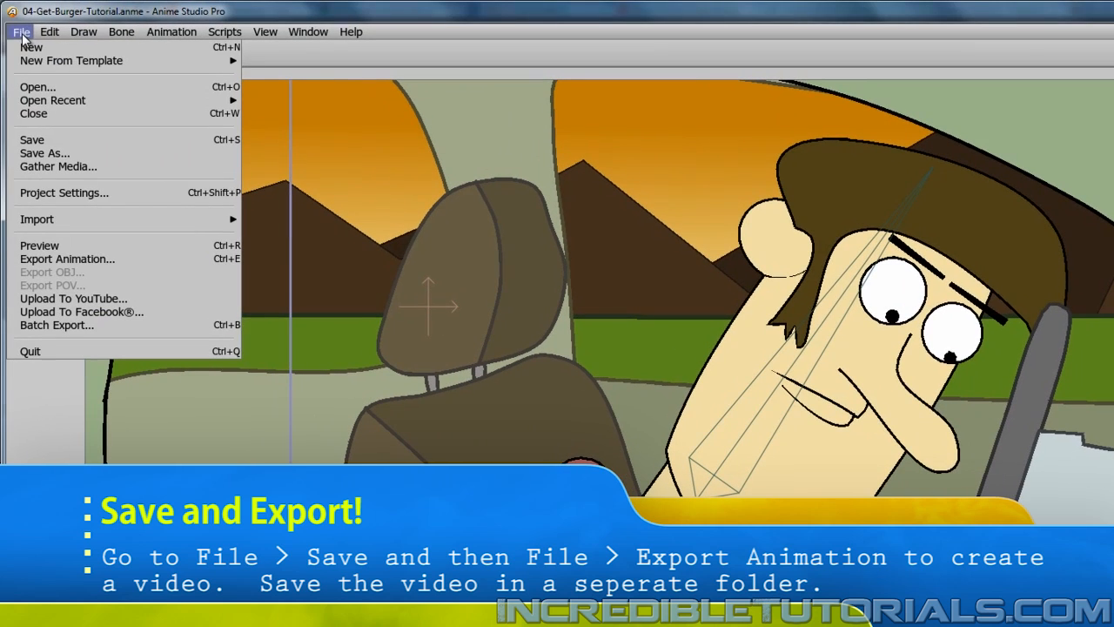
mouse_move(69, 143)
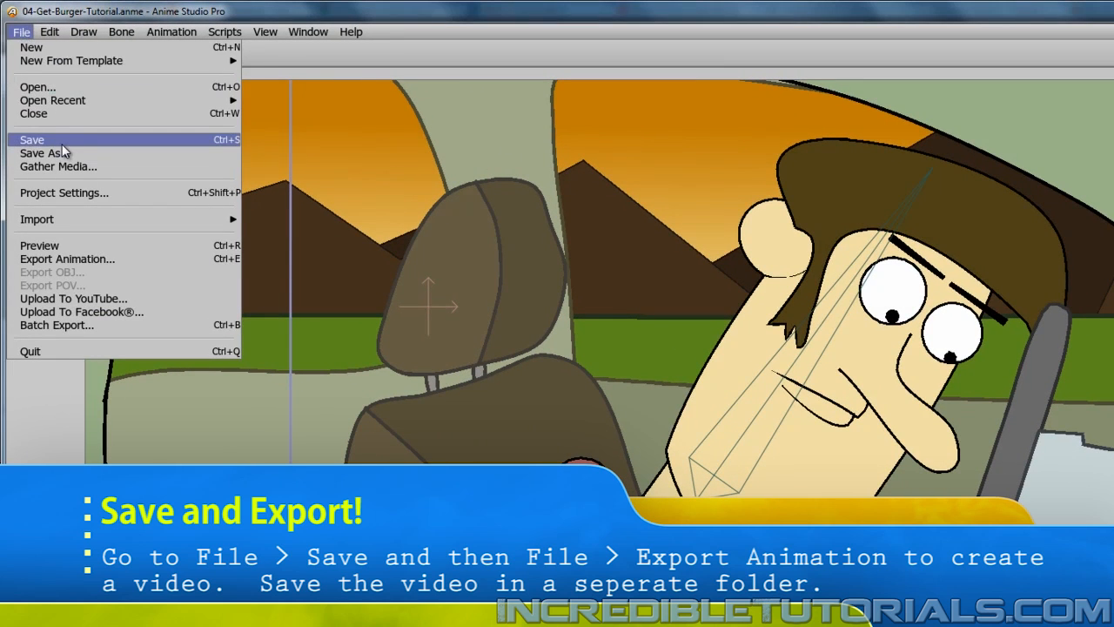
mouse_move(94, 257)
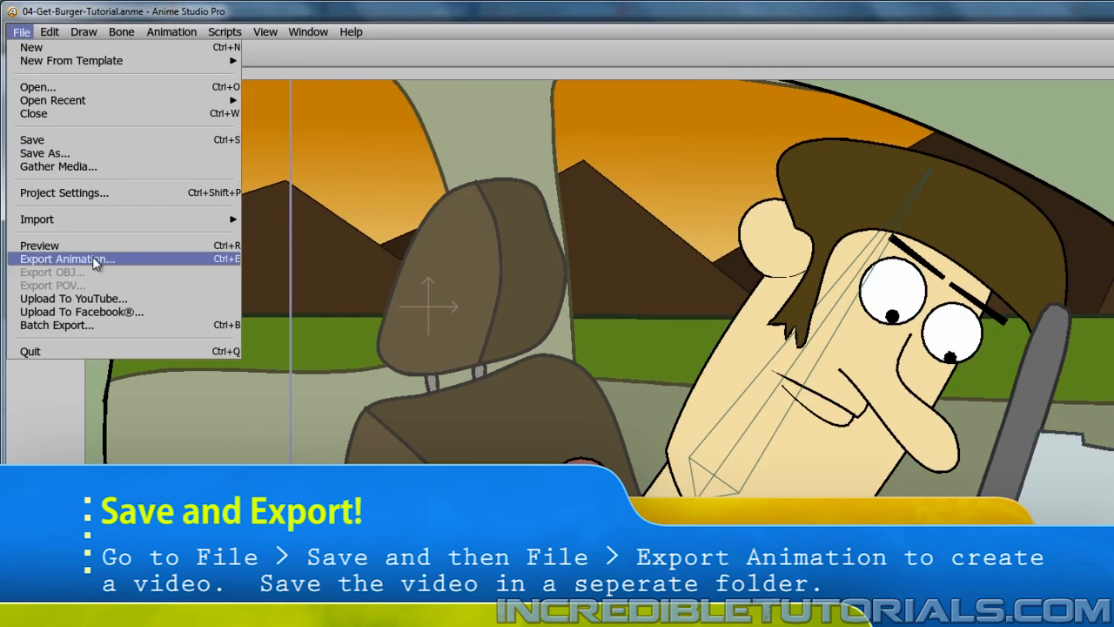